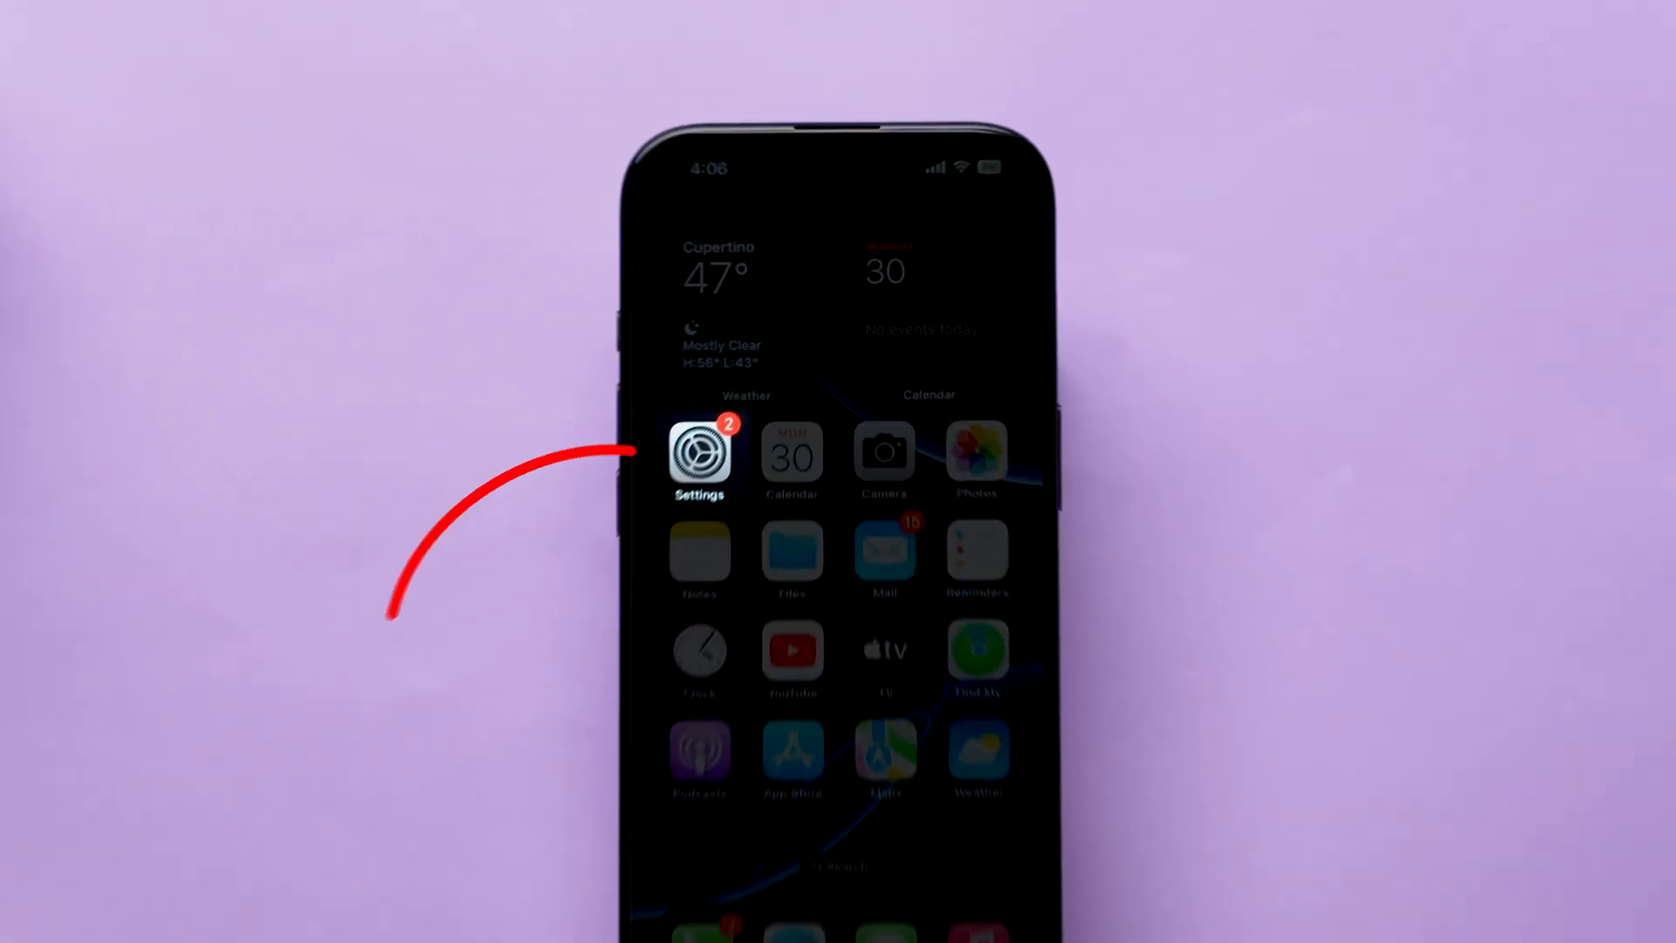
Show the iPhone's Limited Warranty on the AppleCare & Warranty page under General
left_click(698, 454)
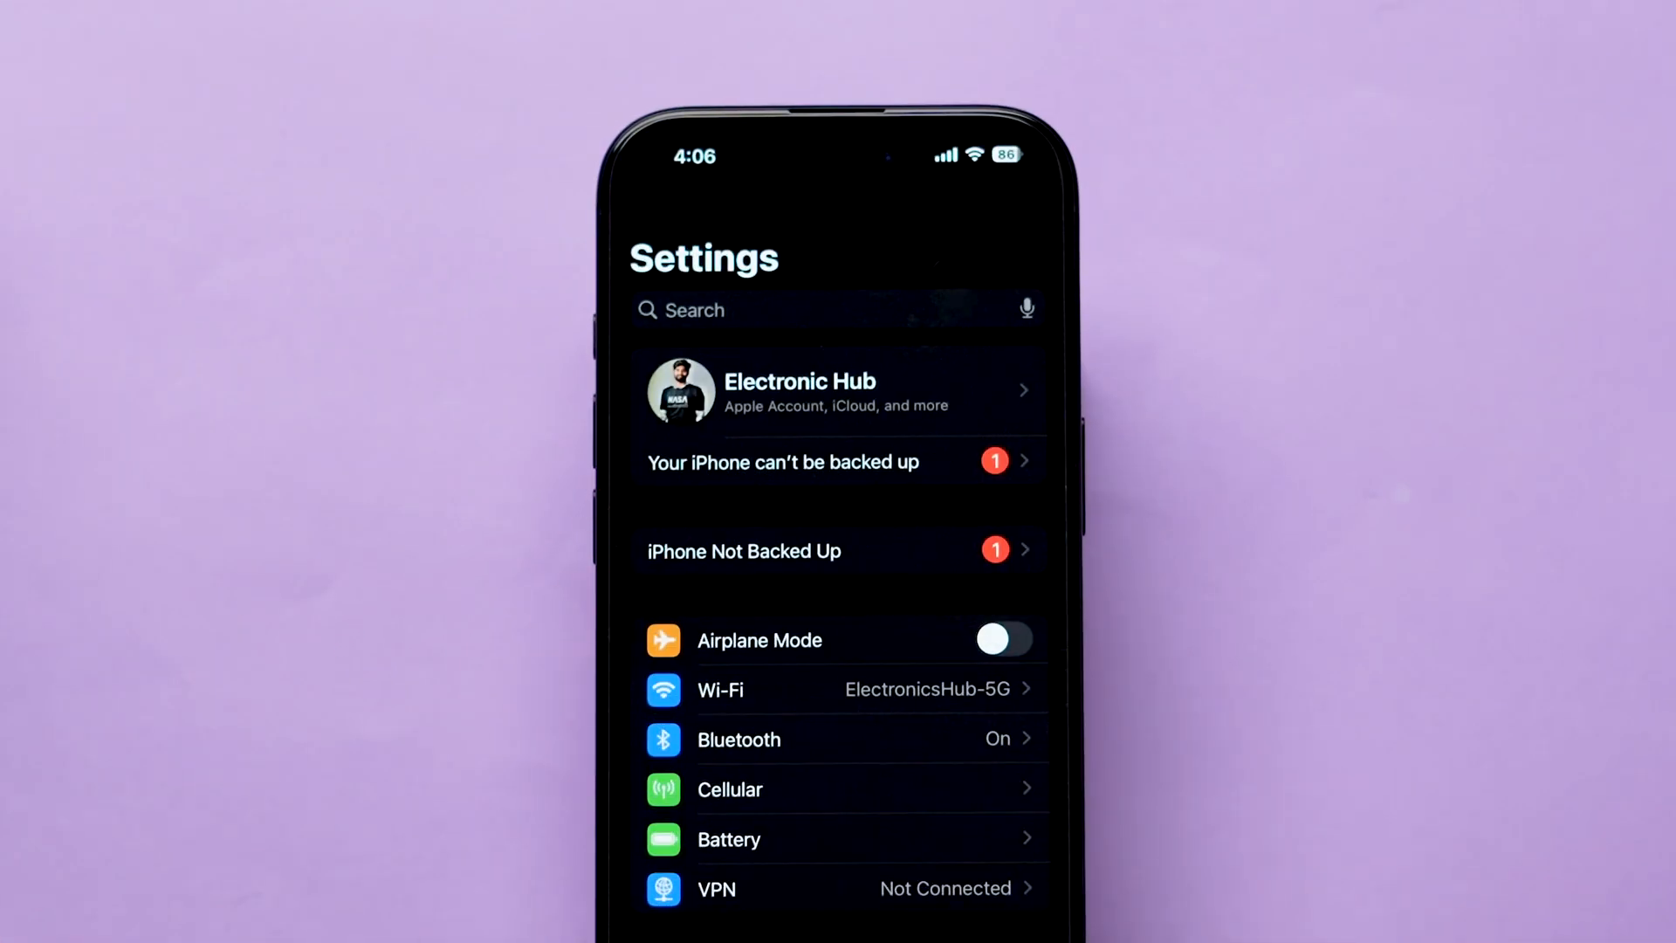
scroll("down", 3)
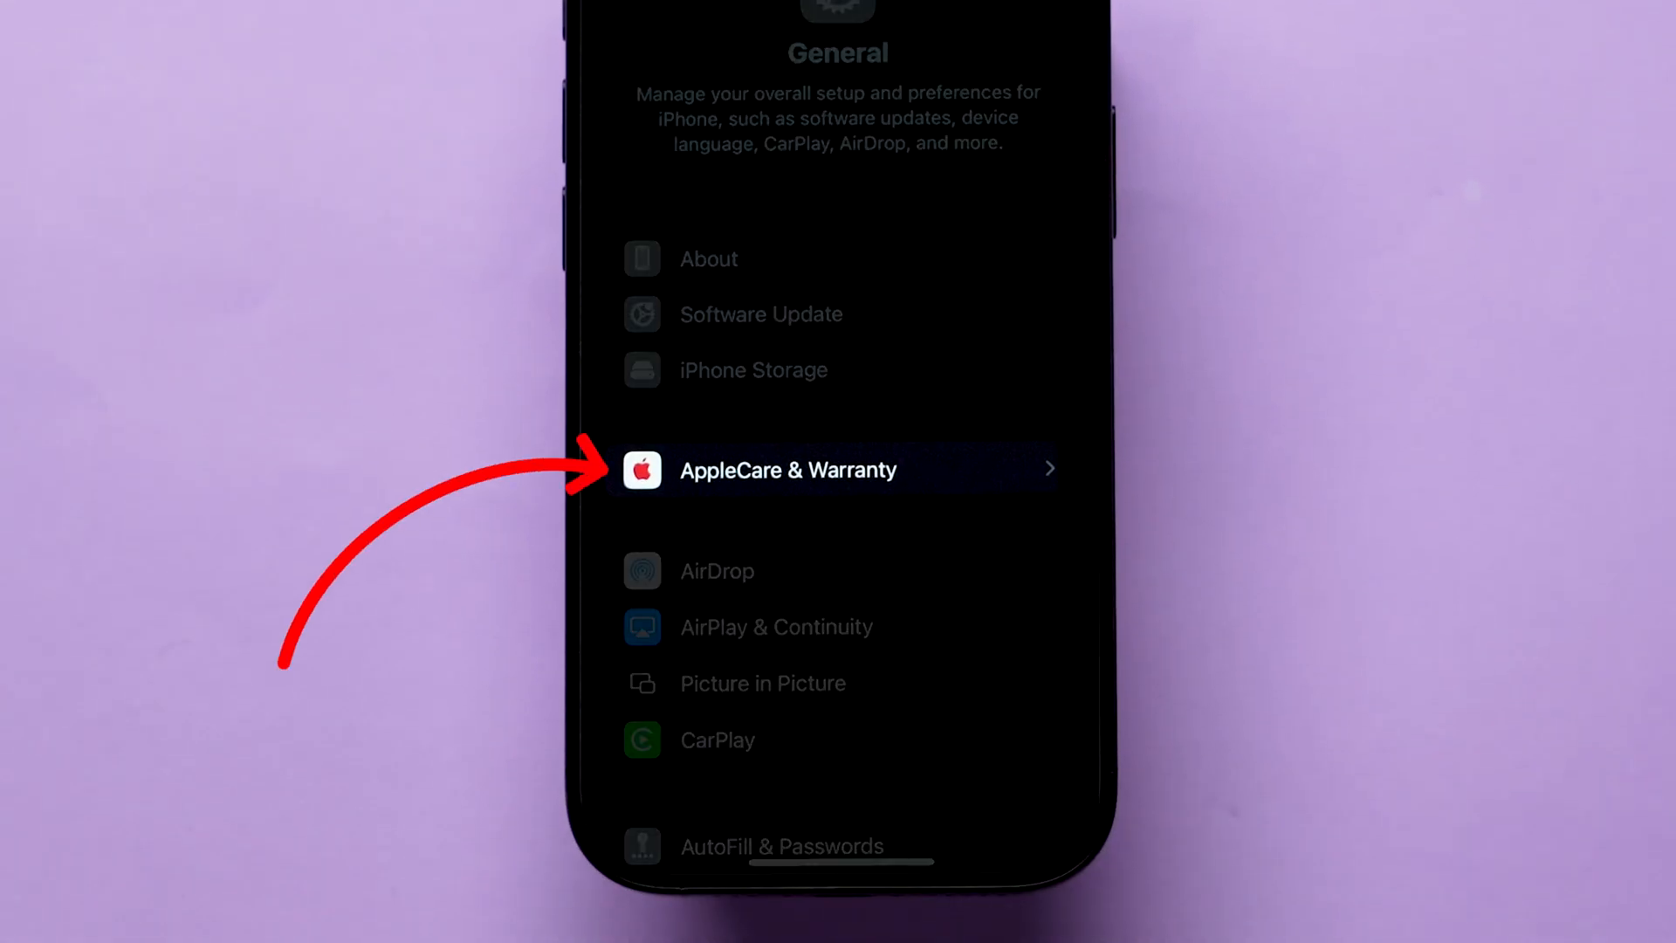
left_click(836, 469)
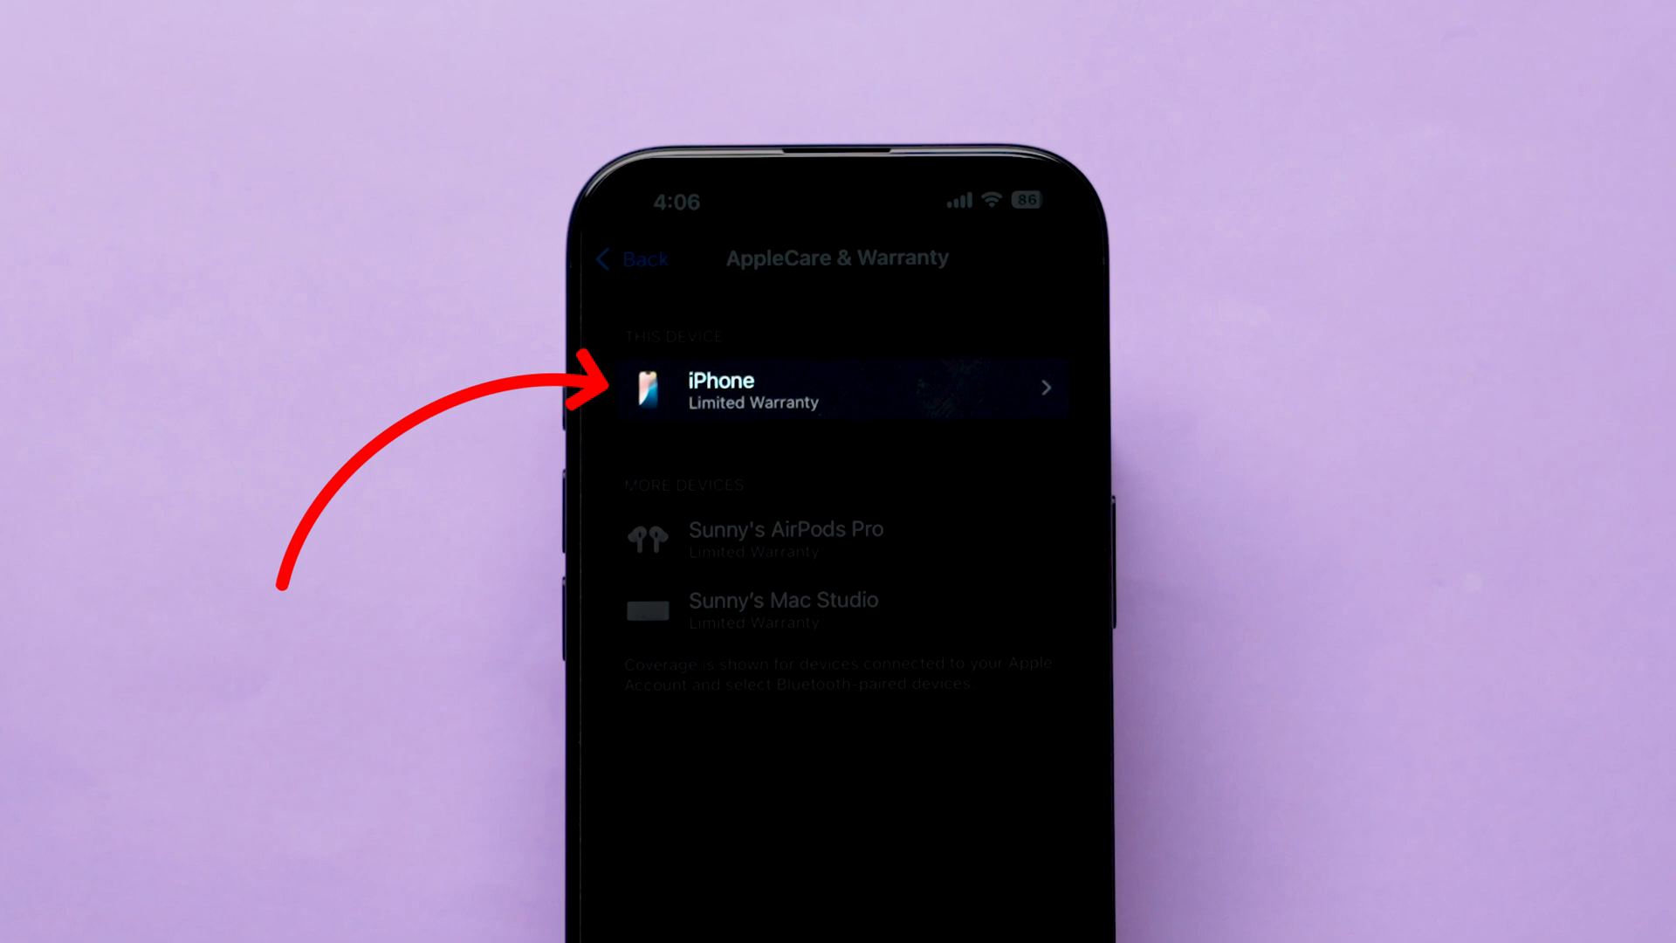
left_click(836, 388)
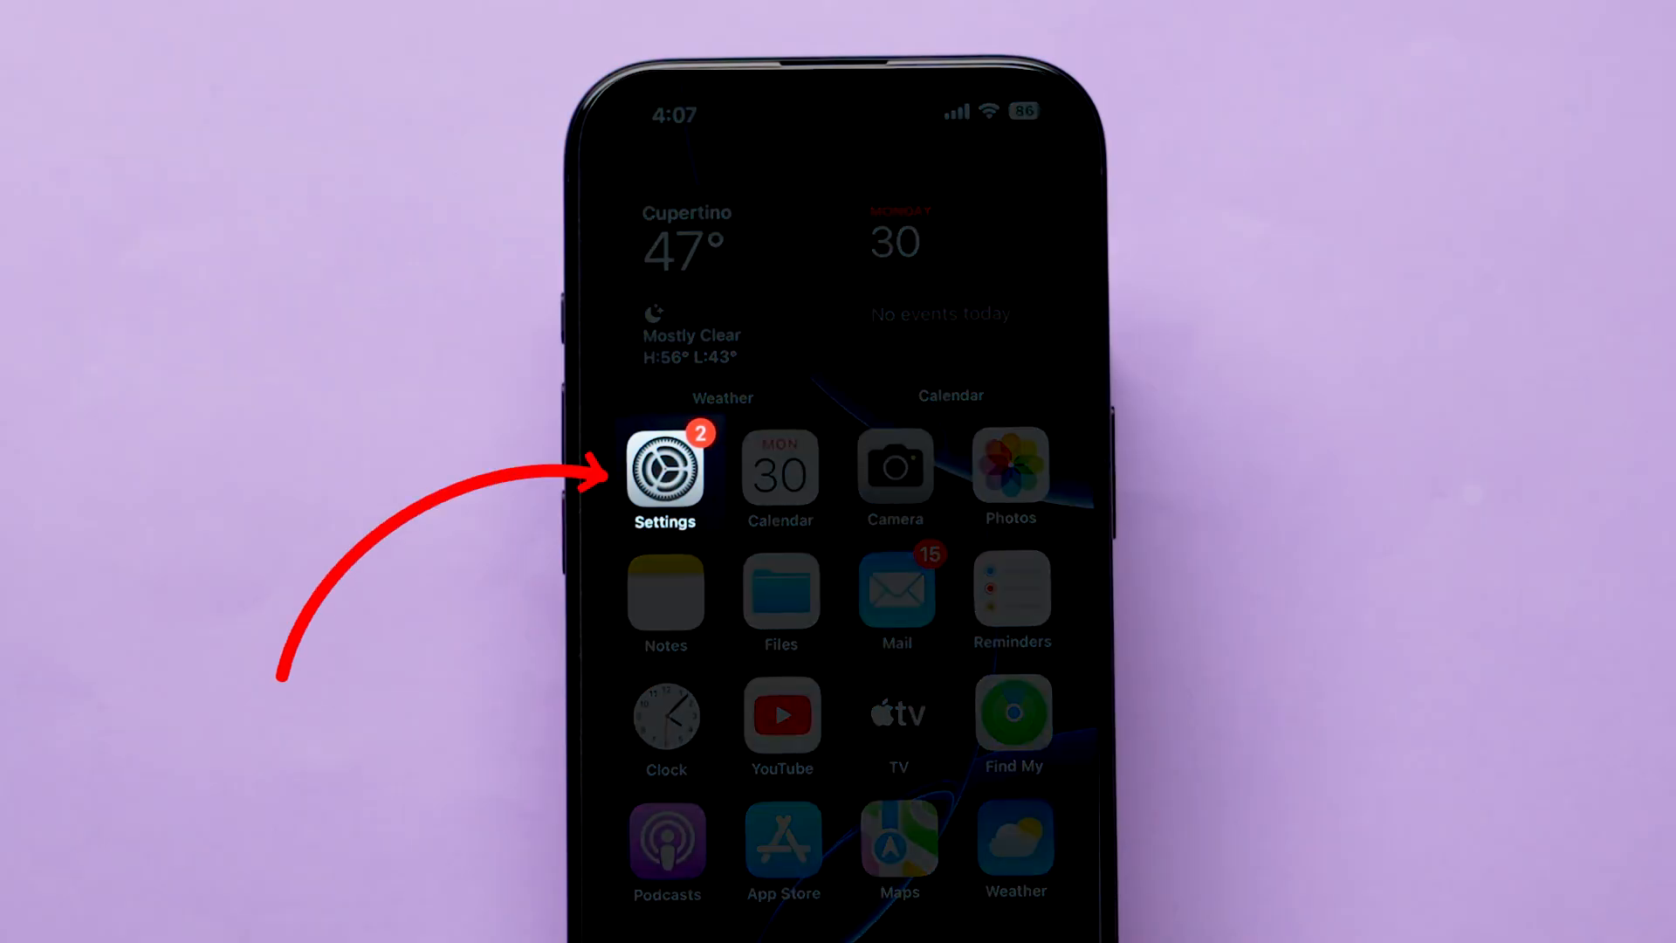
View the iPhone's About details under General, then return to the home screen
left_click(665, 473)
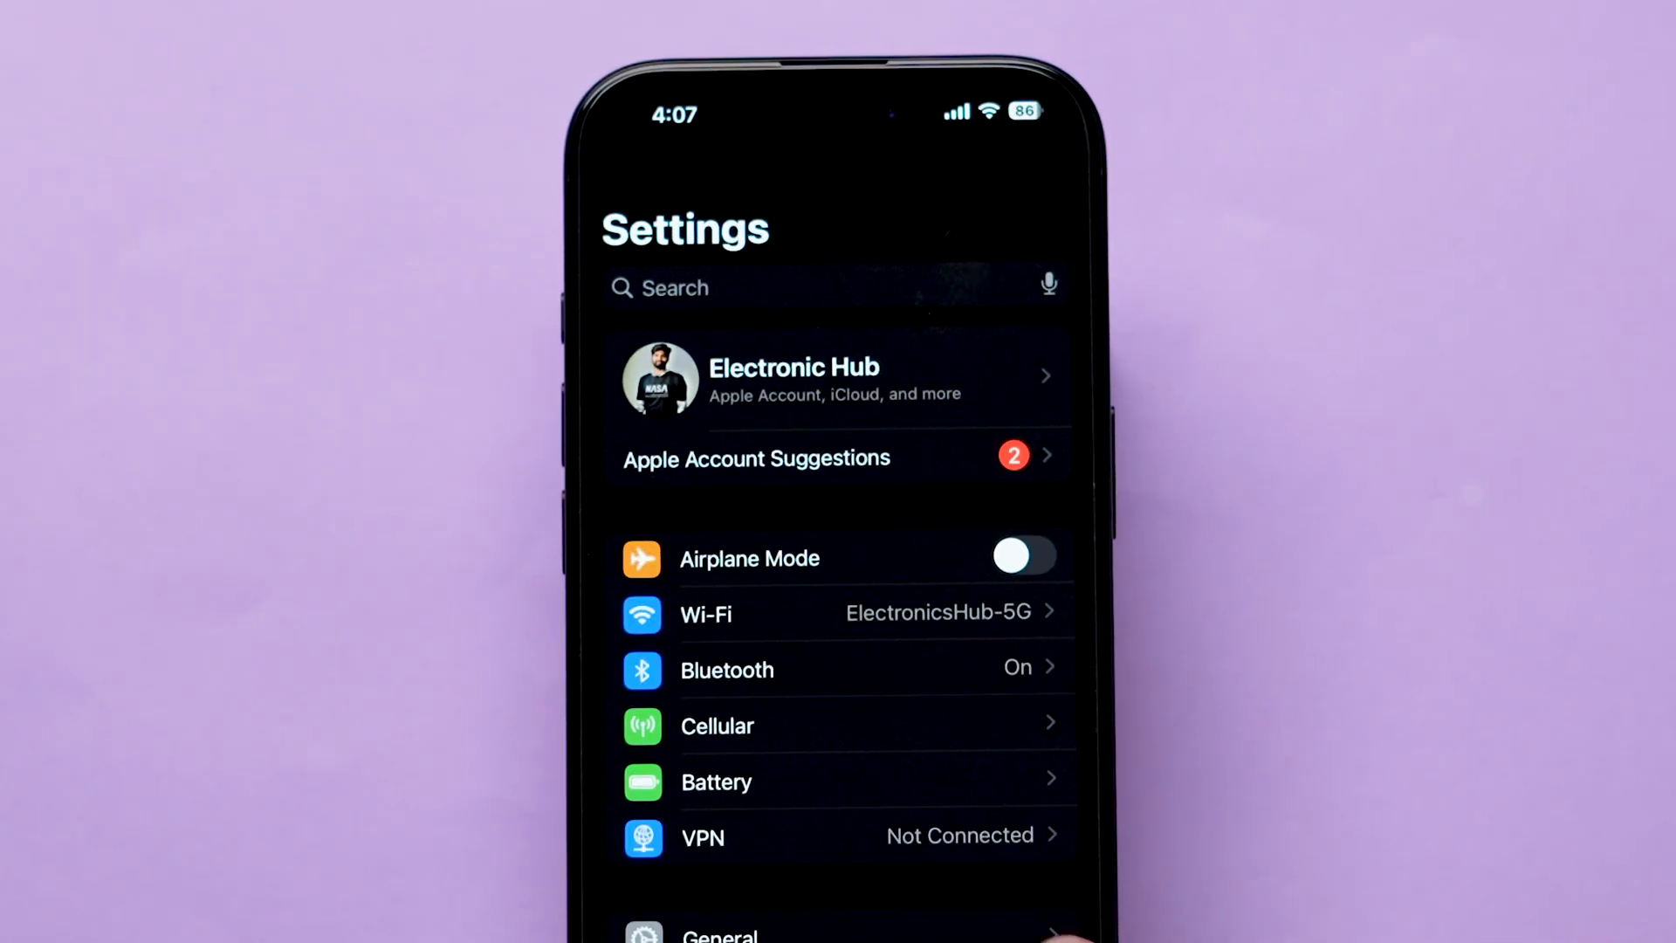
scroll("down", 3)
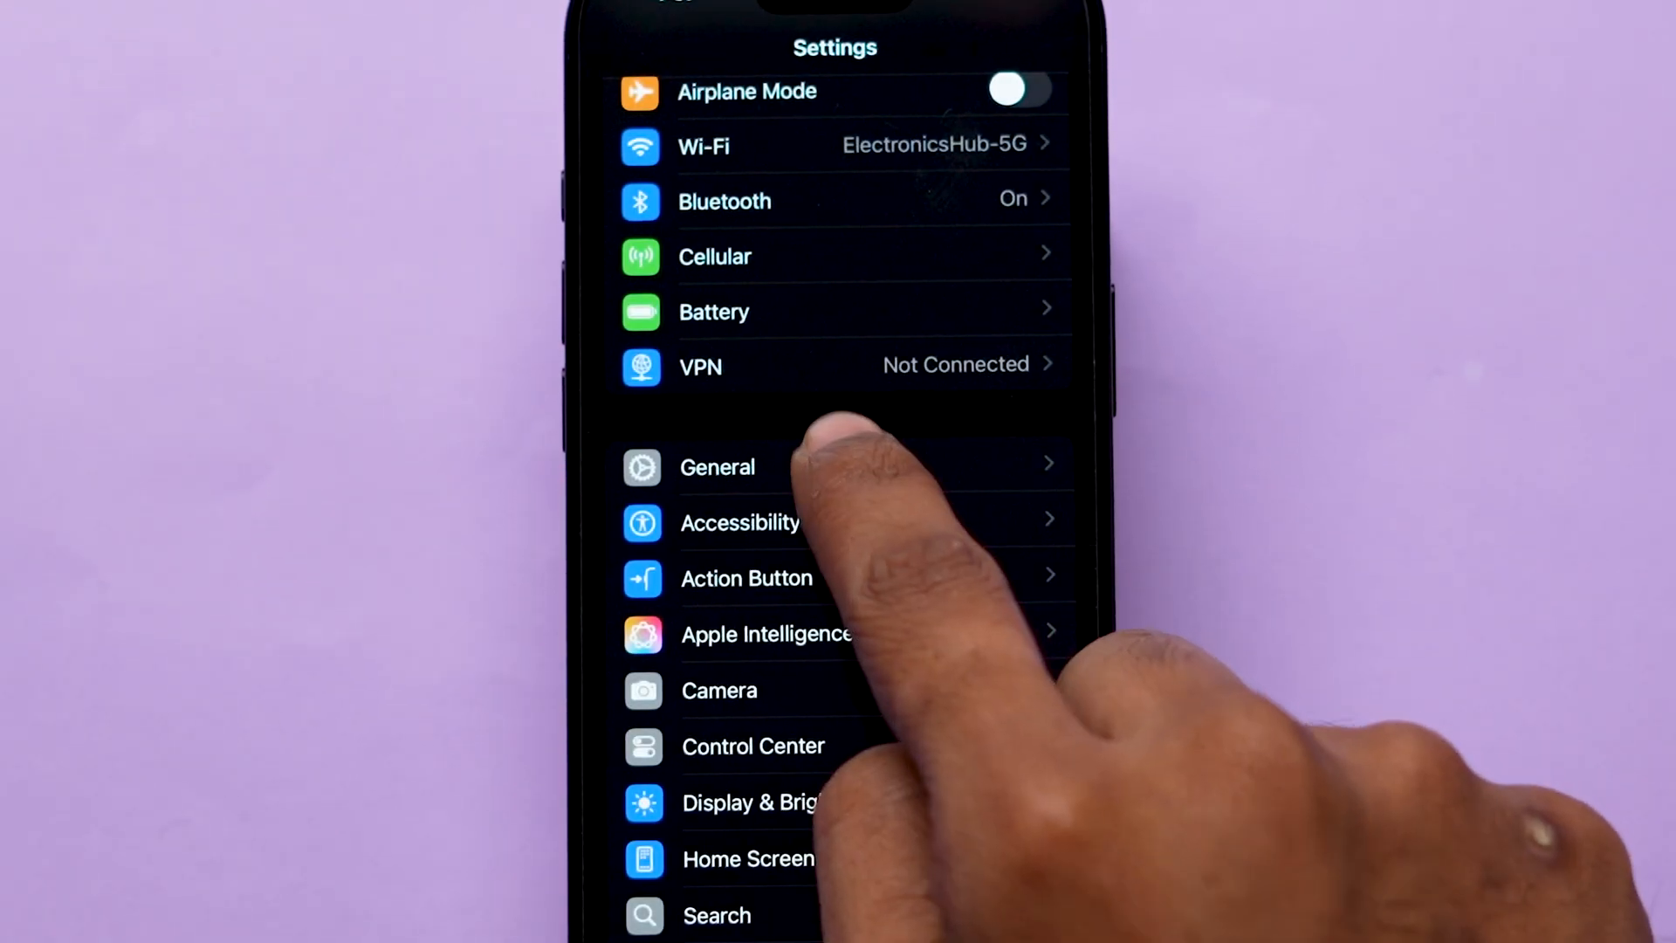
left_click(718, 468)
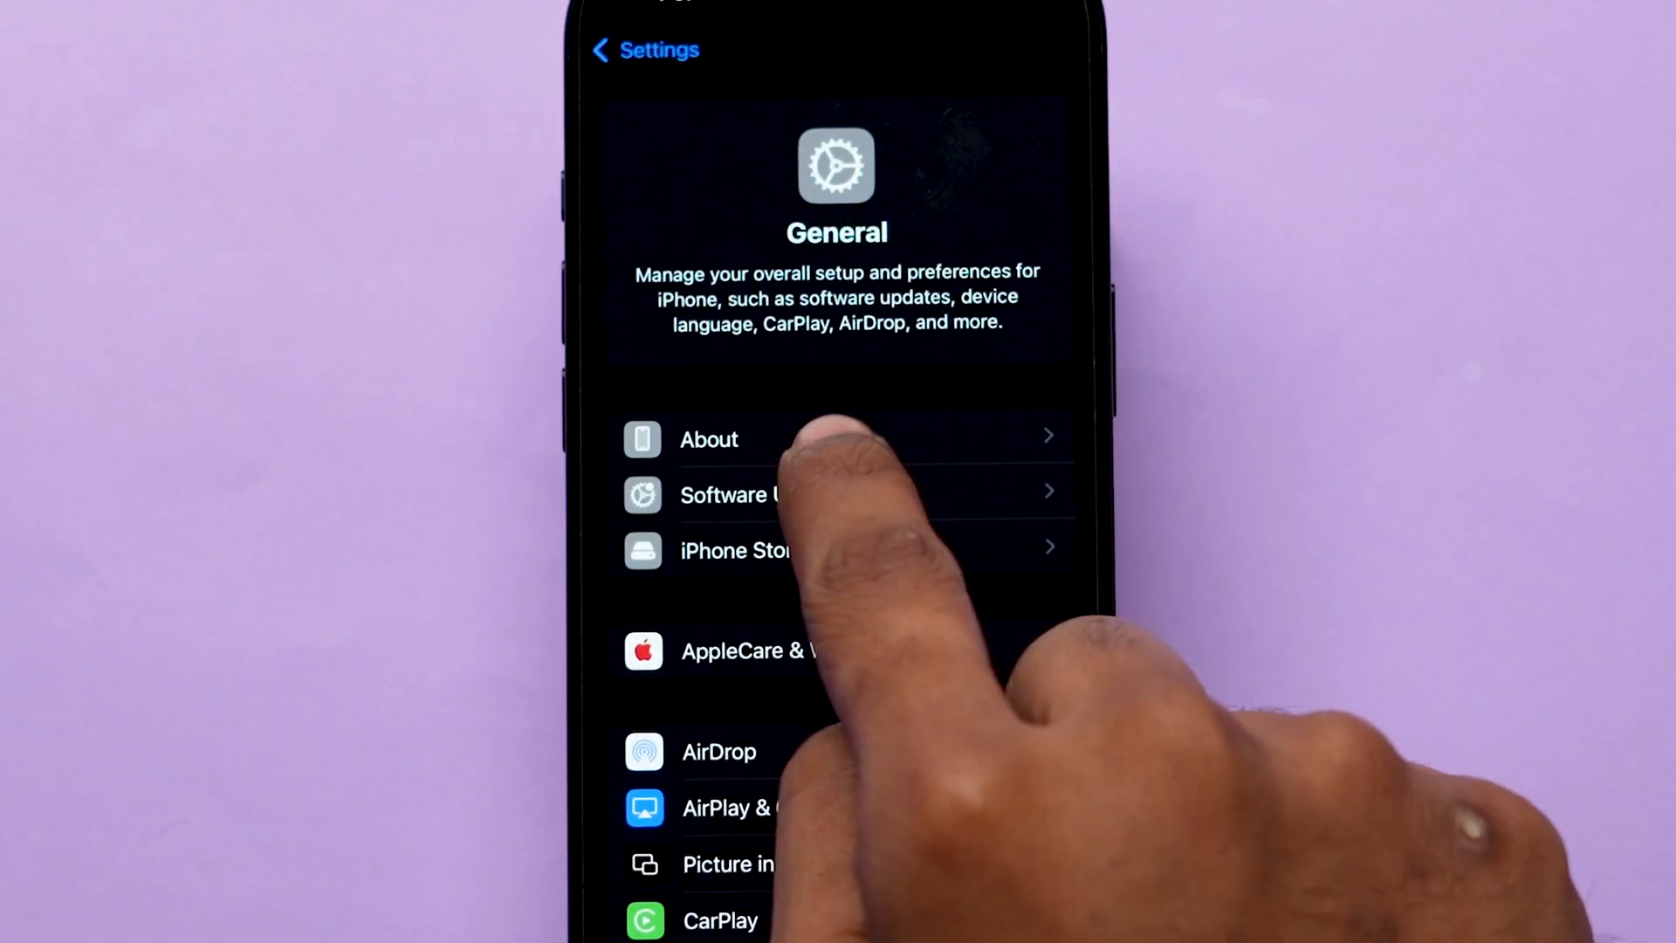
left_click(708, 440)
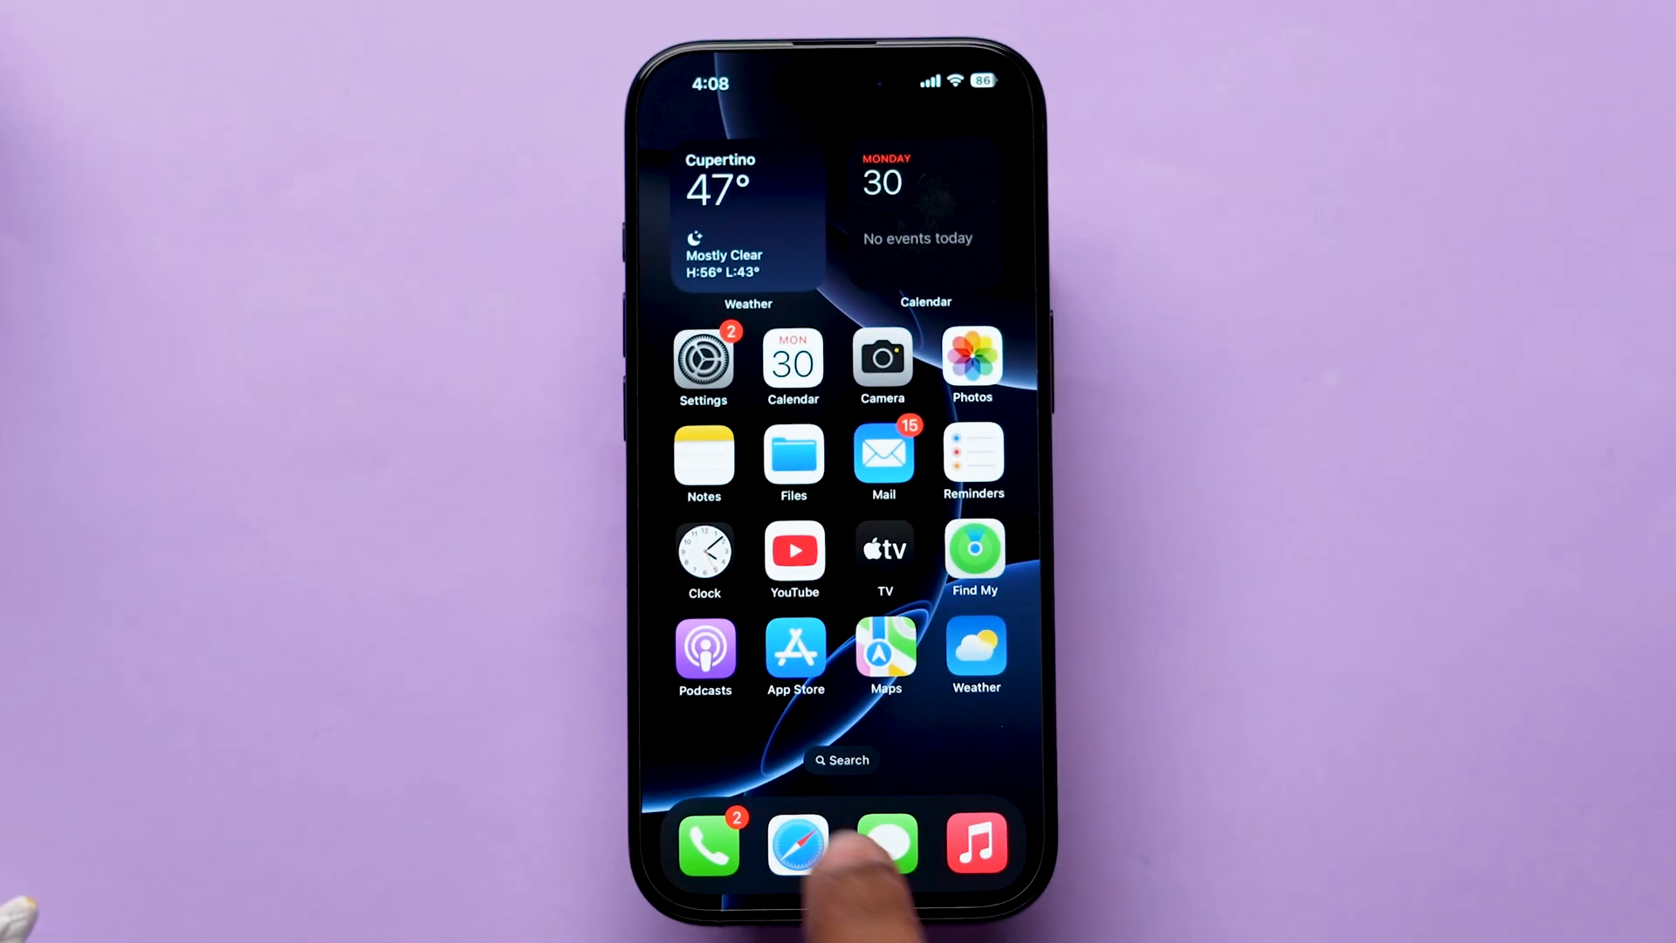
Search Google in Safari for 'apple warranty check'
left_click(796, 845)
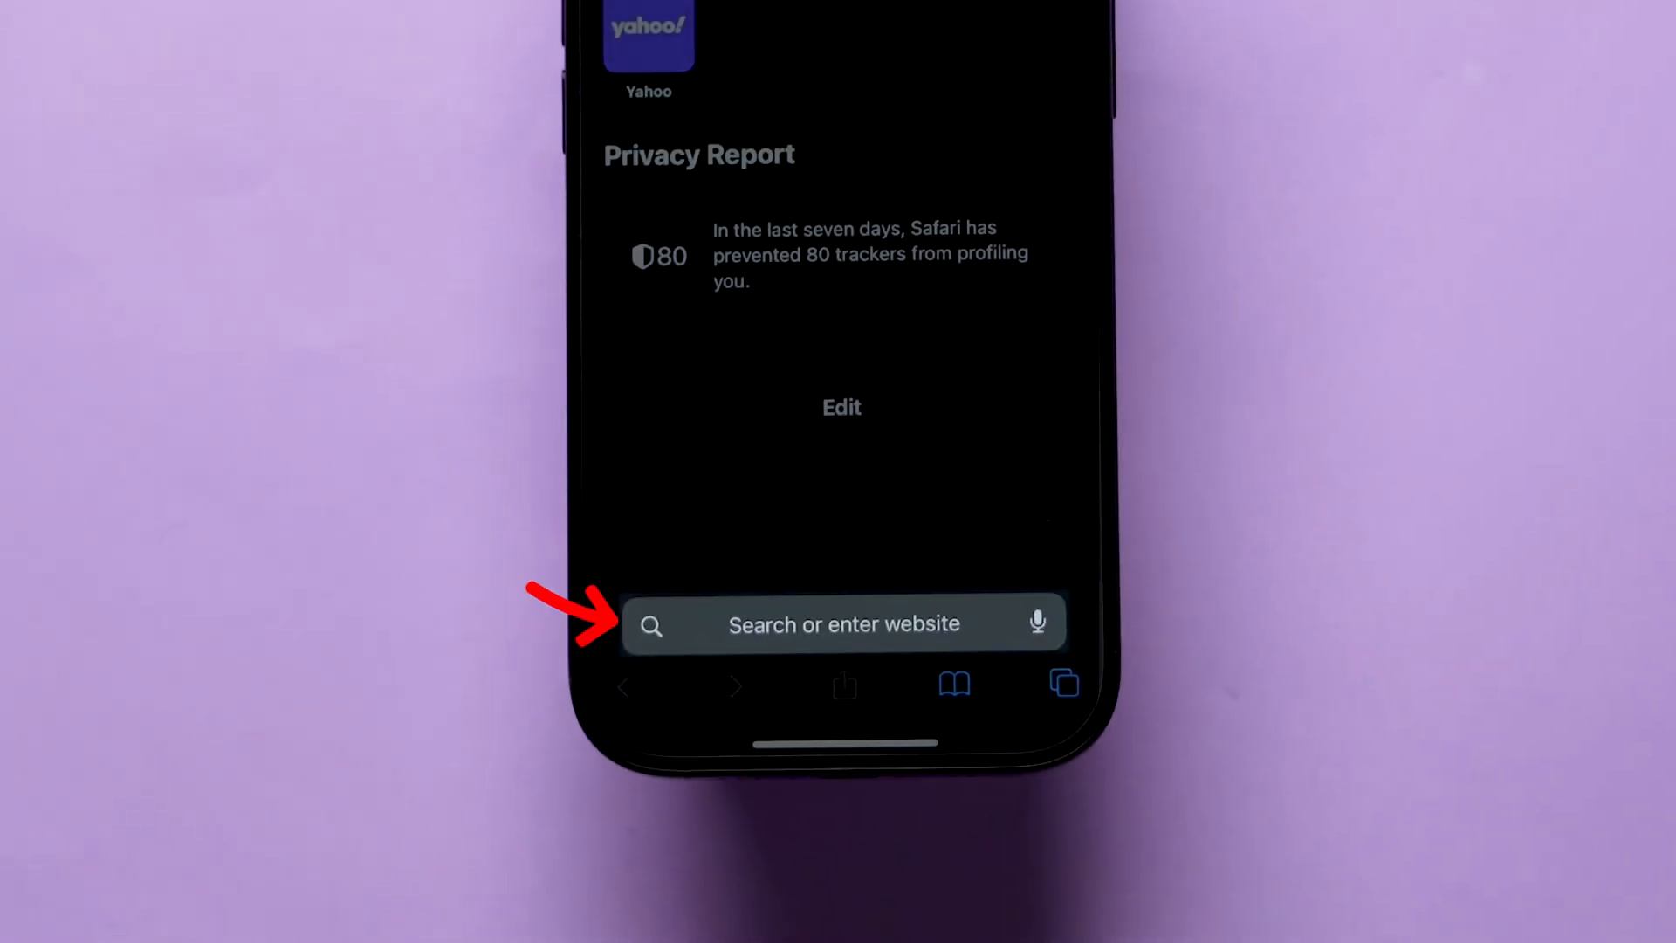
type("apple warranty check")
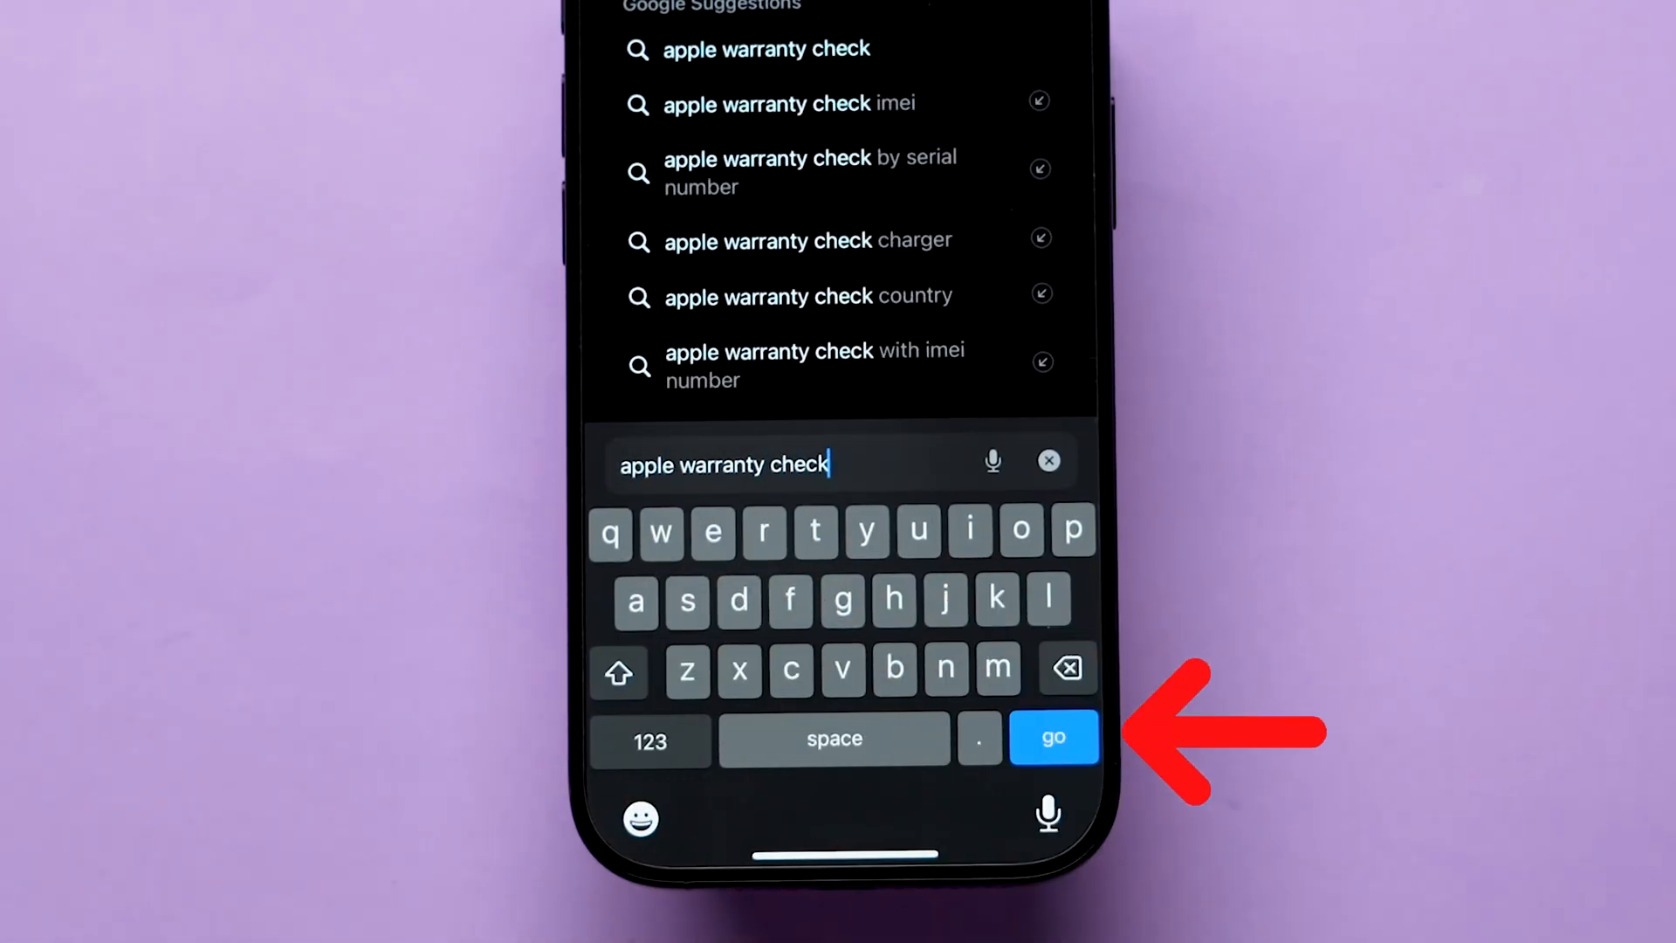
left_click(1053, 737)
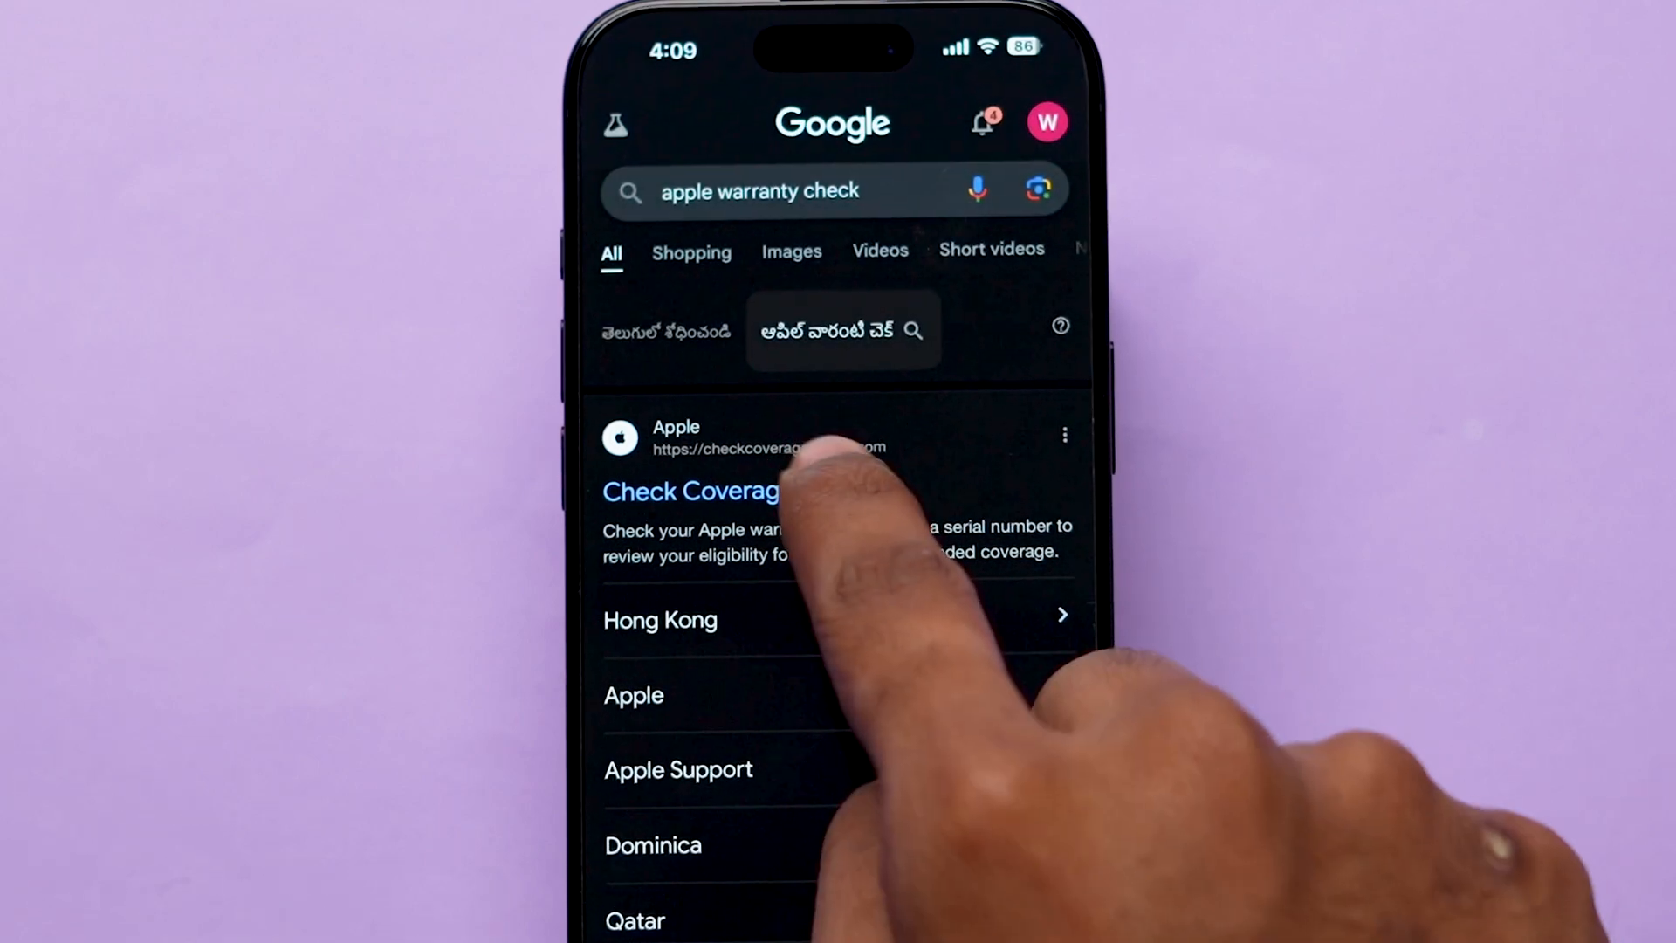
left_click(690, 490)
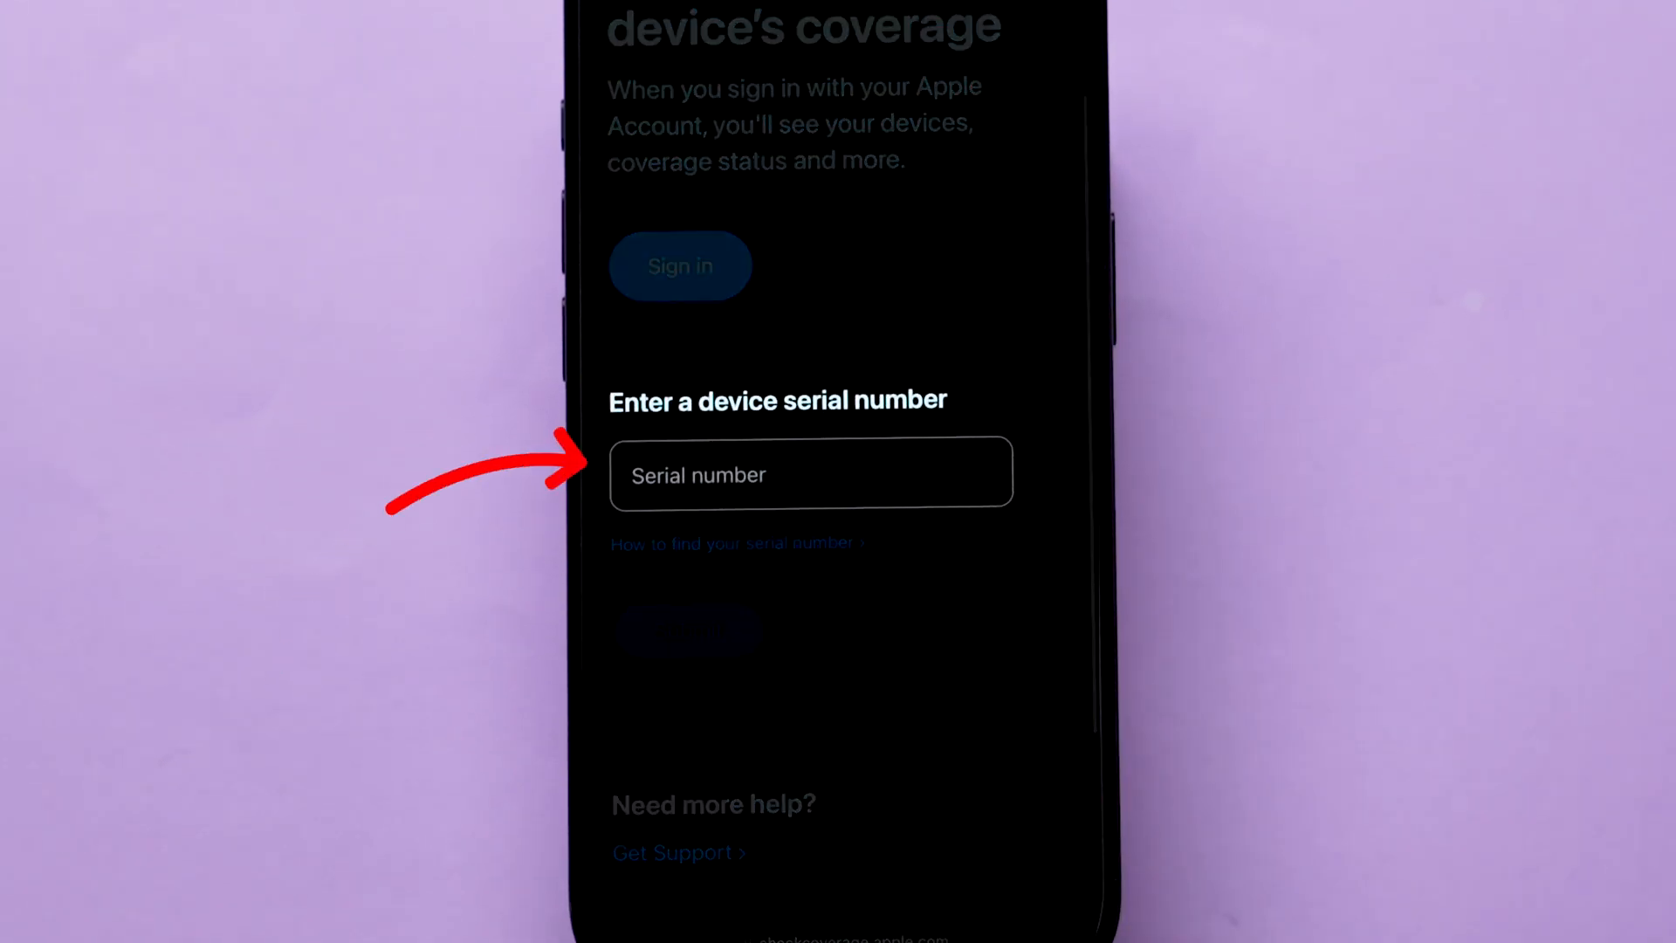
left_click(810, 473)
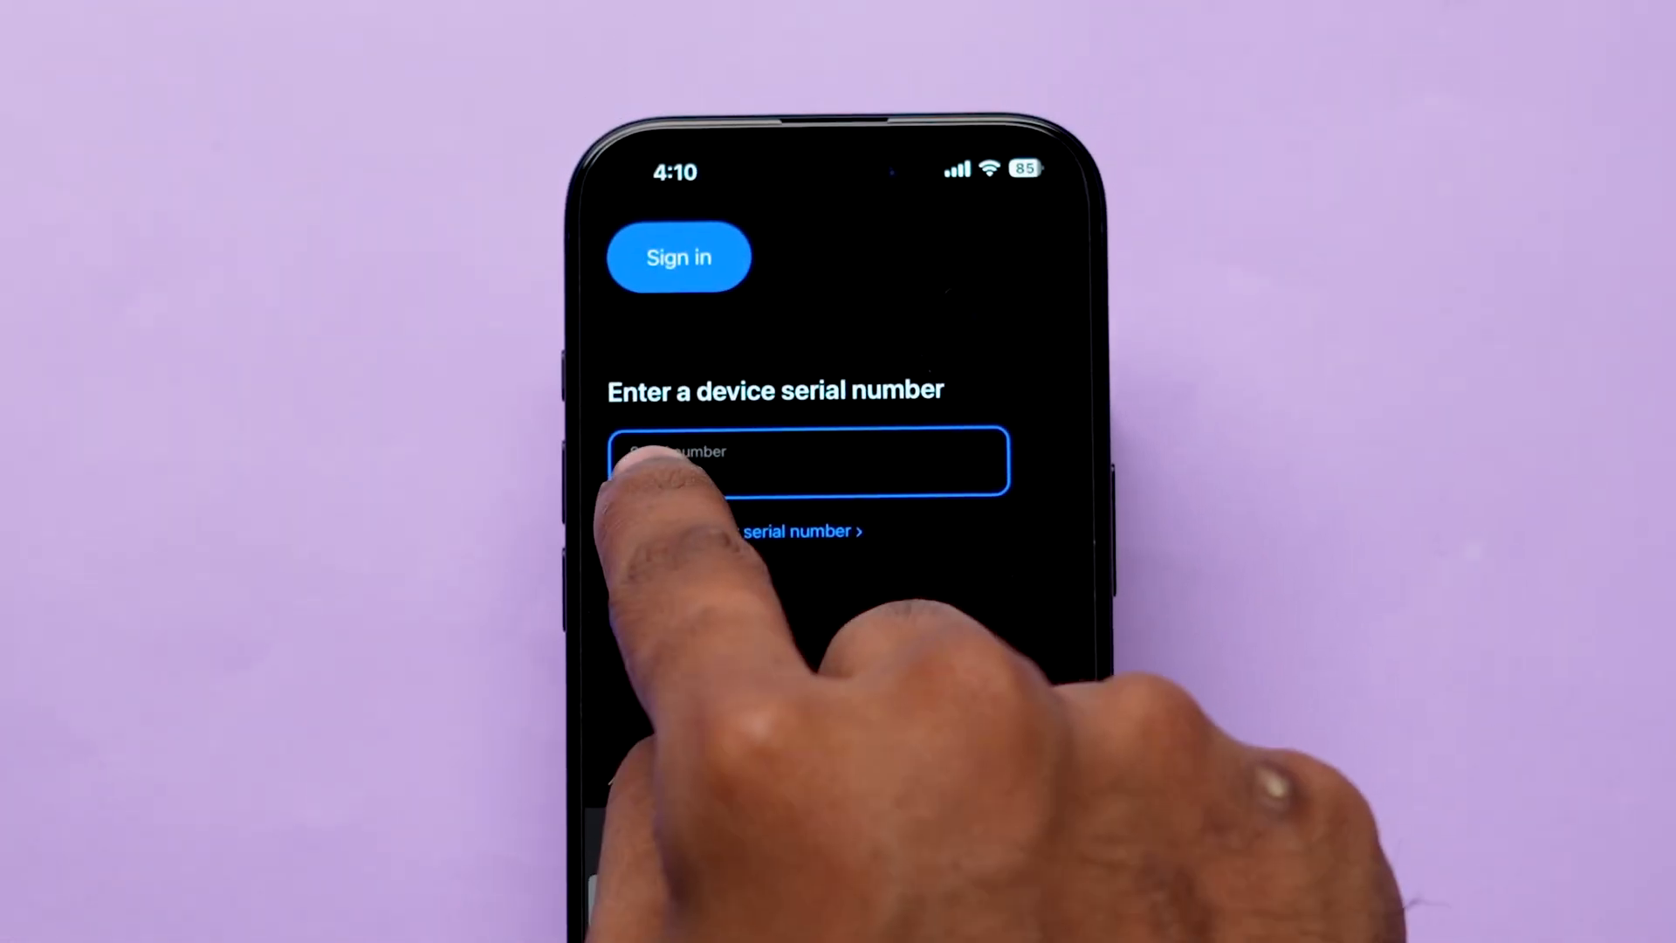
type("1234567890")
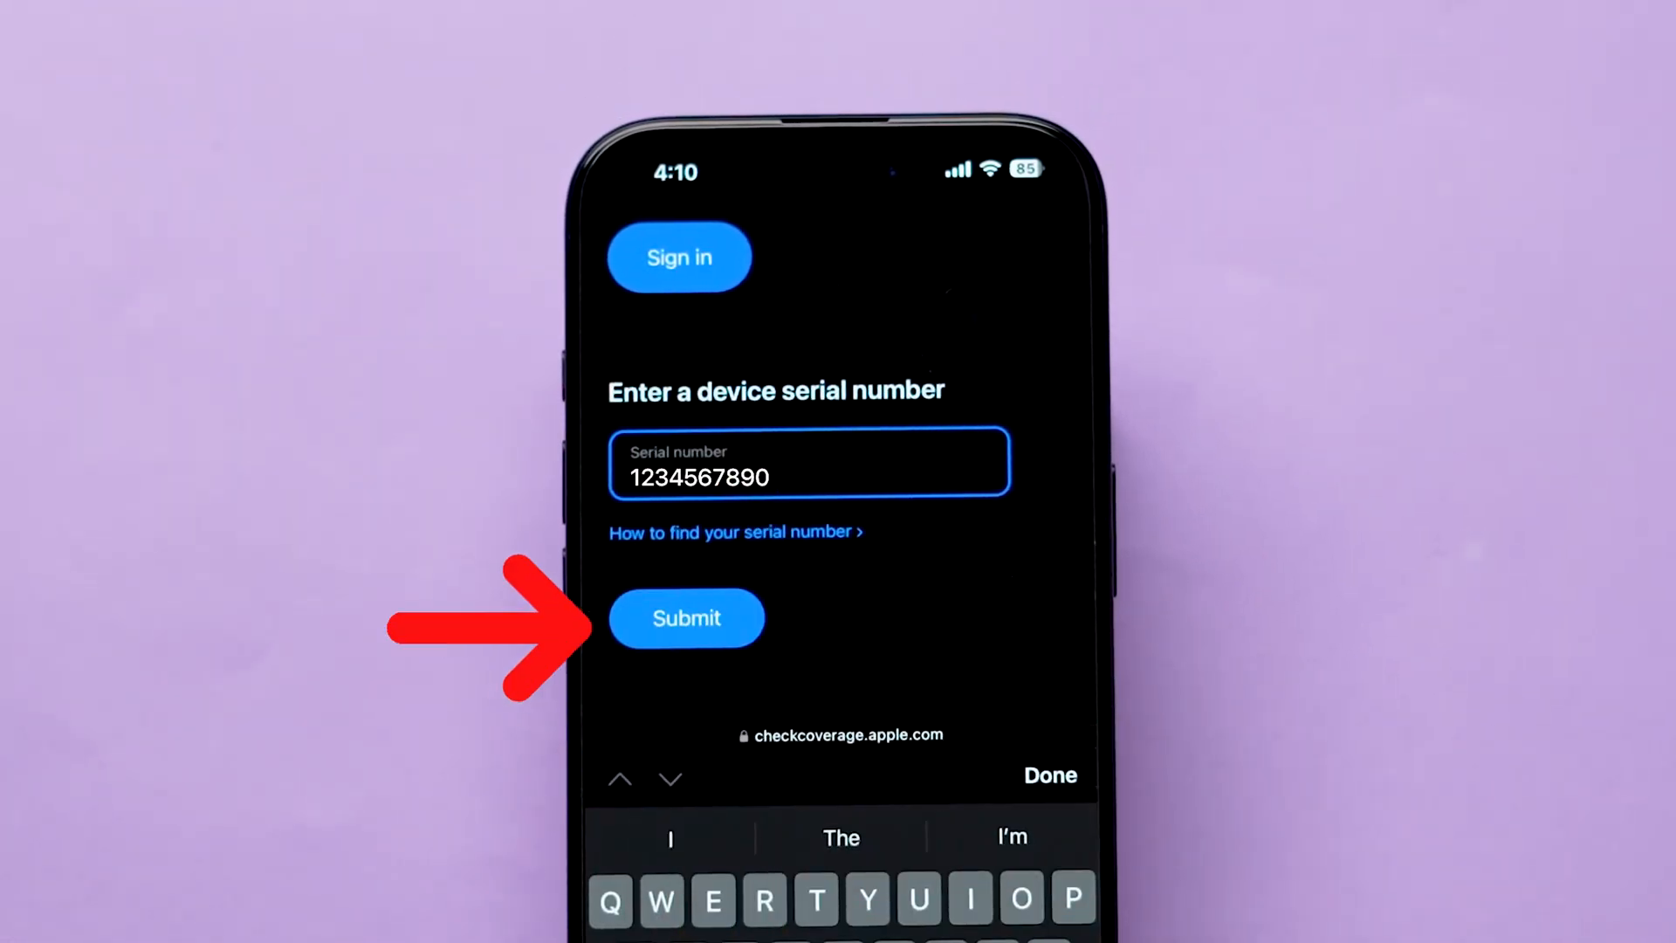
left_click(686, 618)
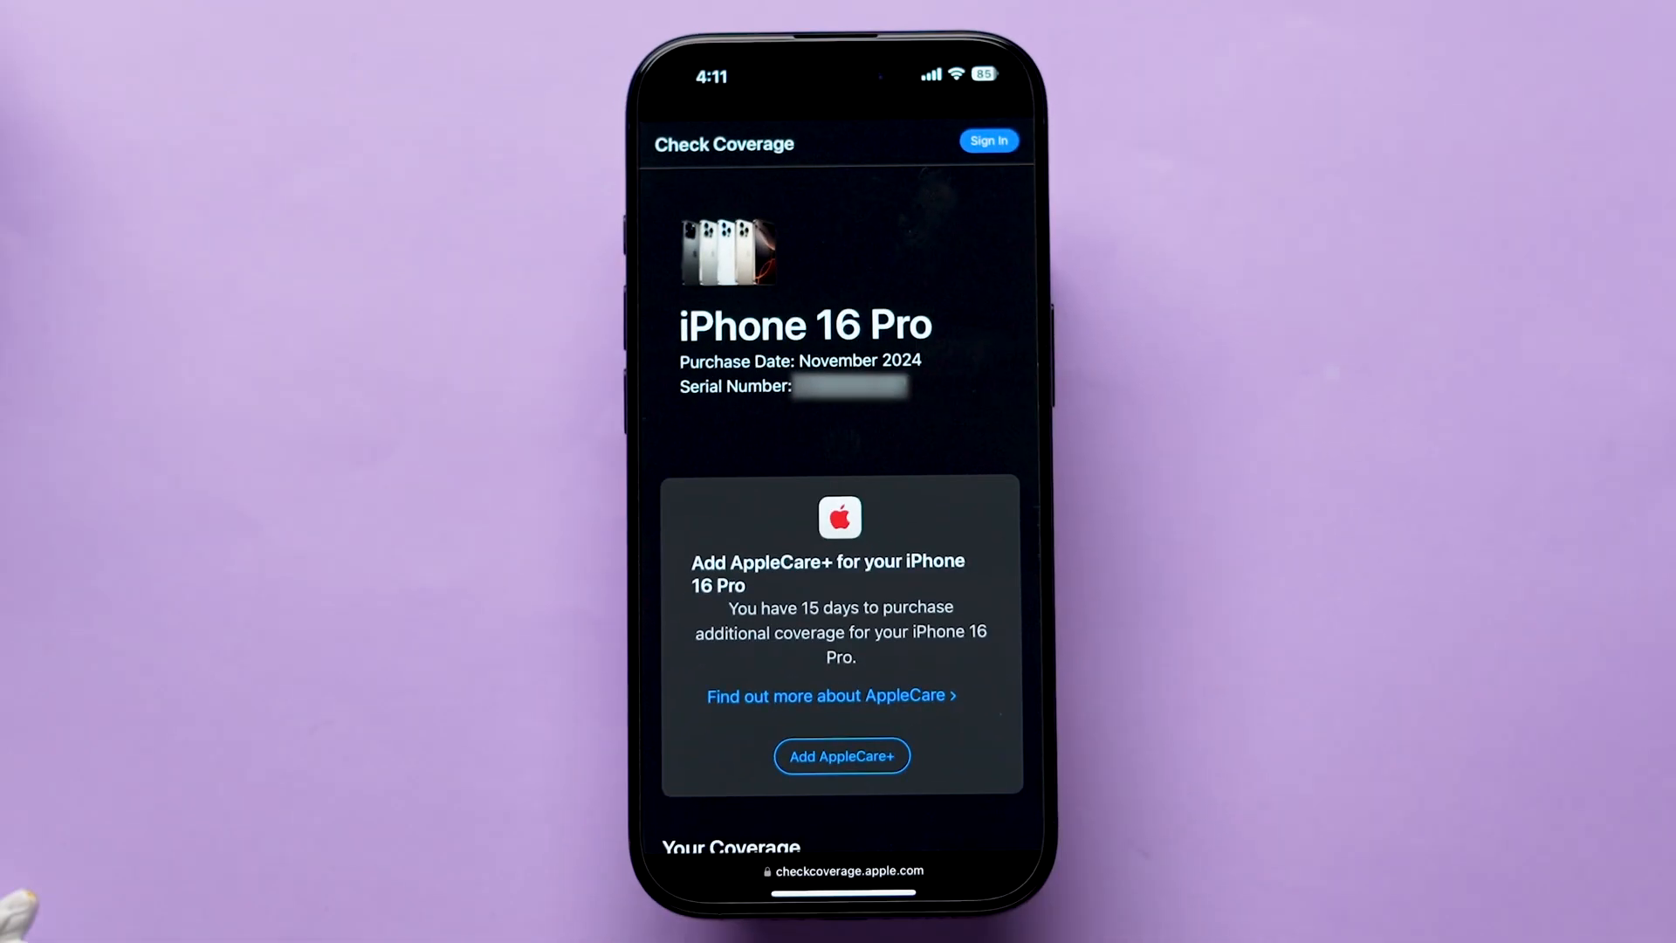
scroll("down", 3)
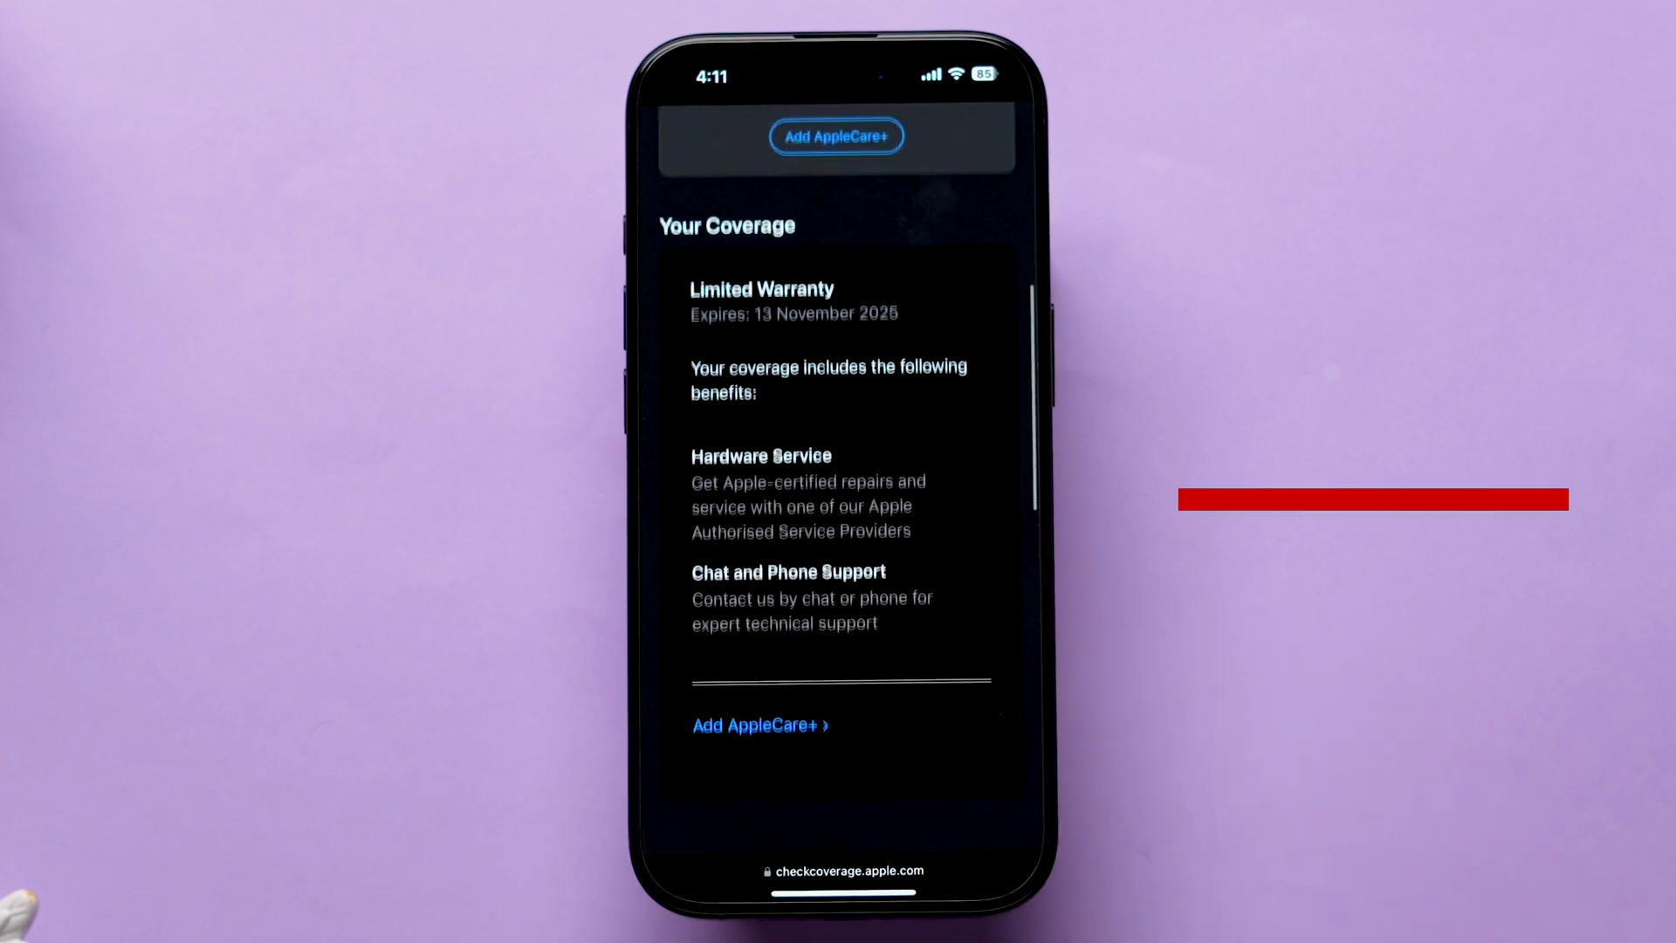
scroll("down", 3)
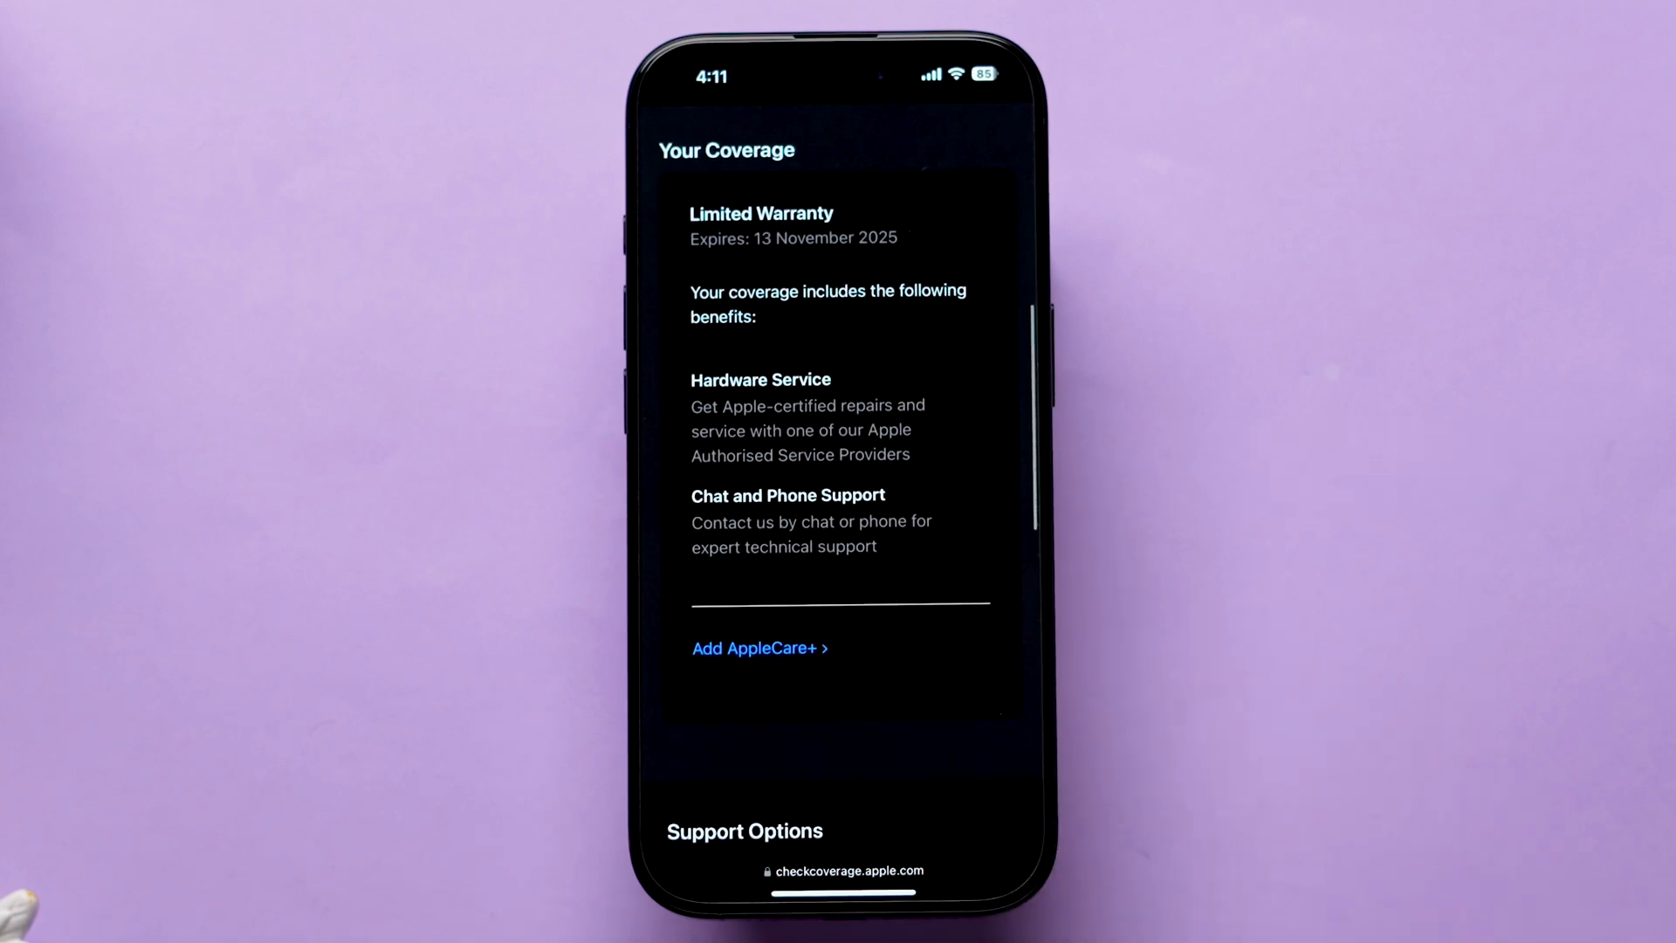